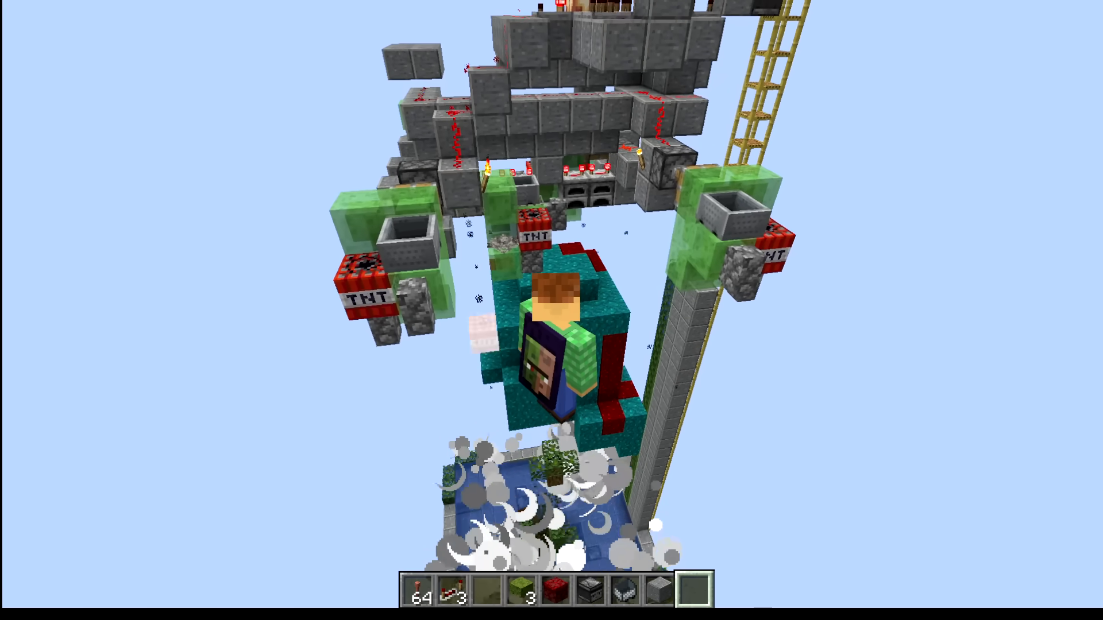
pyautogui.moveTo(551, 302)
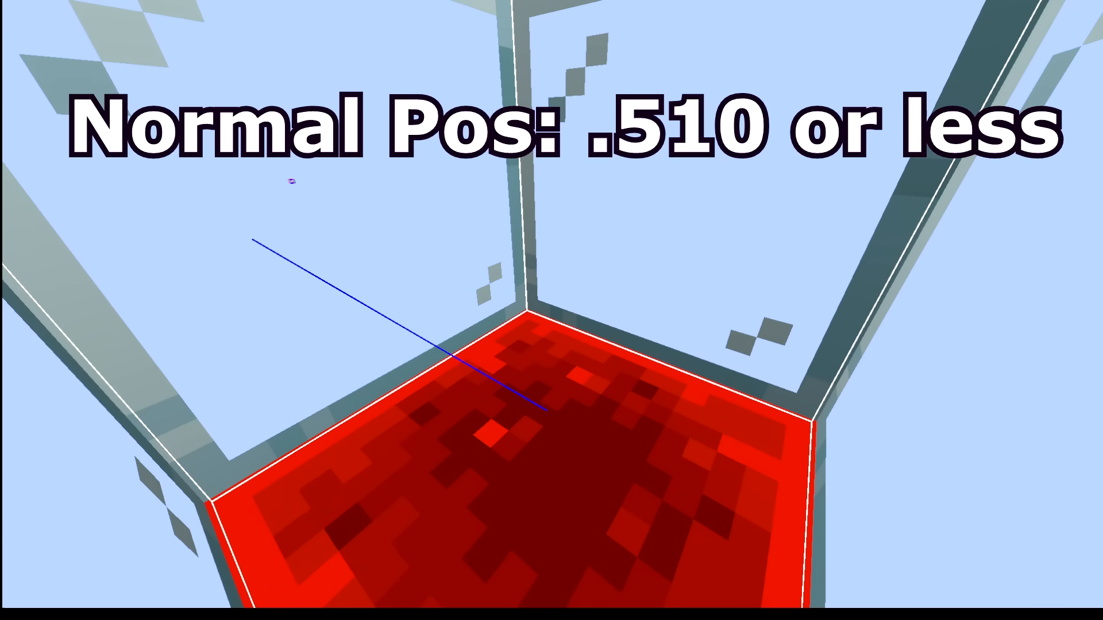
# Run /tick step to advance one tick, then inspect the red block inside the glass.
pyautogui.write('/tick step')
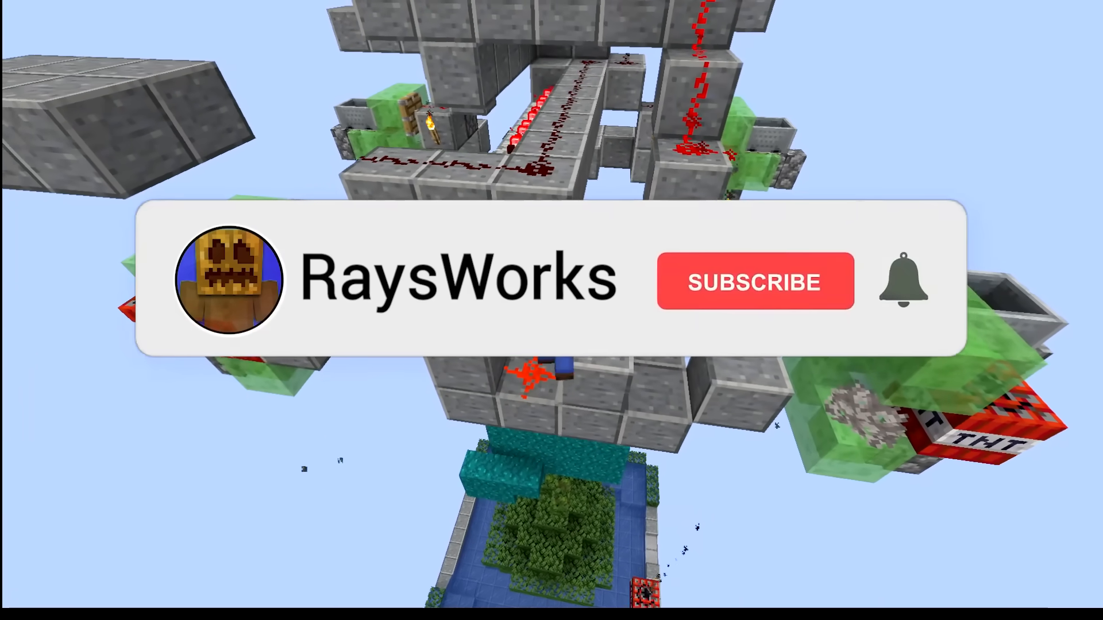
pyautogui.click(755, 281)
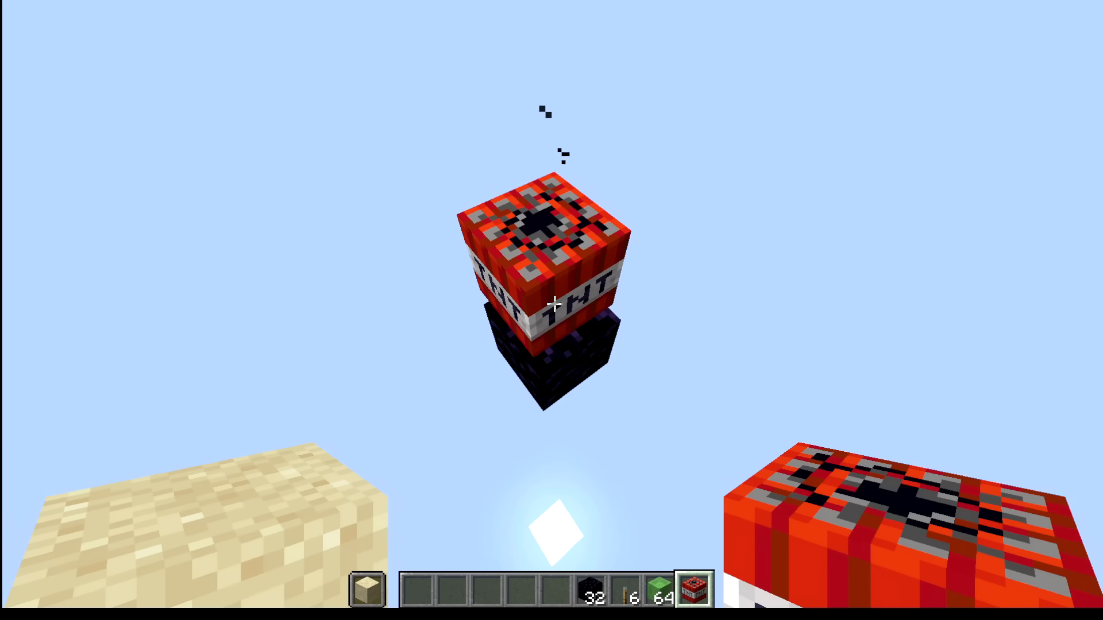
# Scroll the hotbar to select TNT for placing on the obsidian block.
pyautogui.scroll(-3)
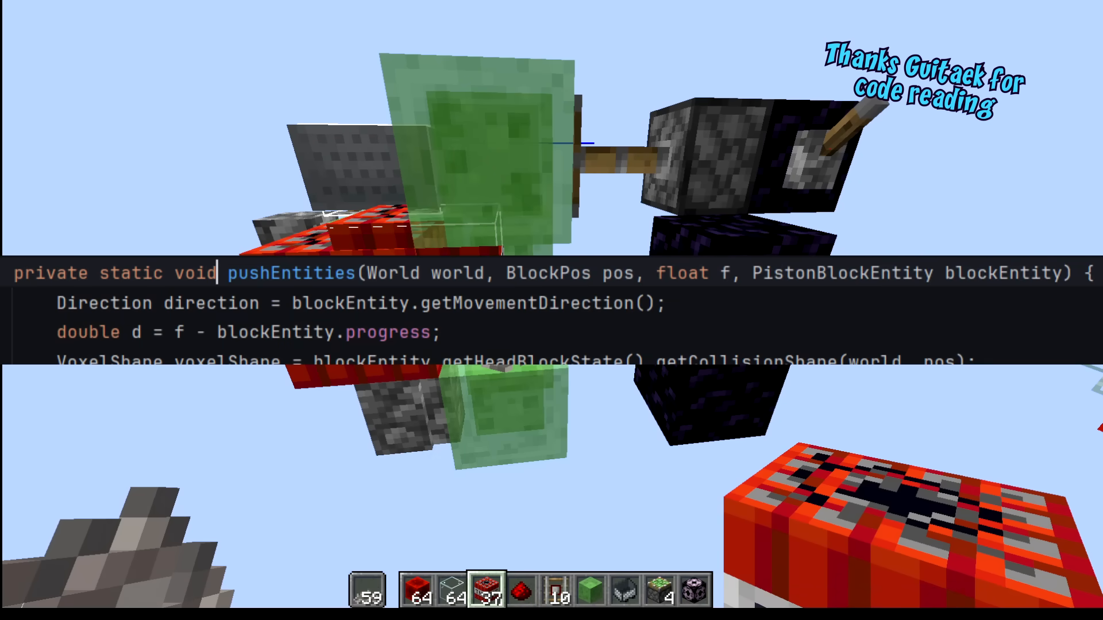
# Run /tick step twice, watching the TNT push into the slime block wall.
pyautogui.write('/tick step')
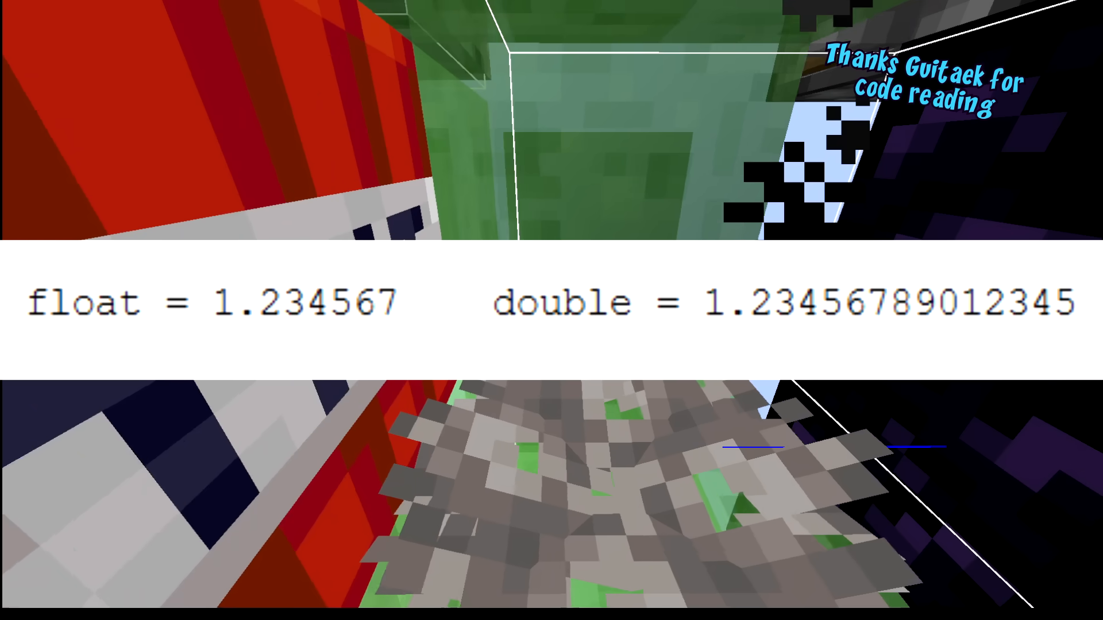
pyautogui.write('/tick step')
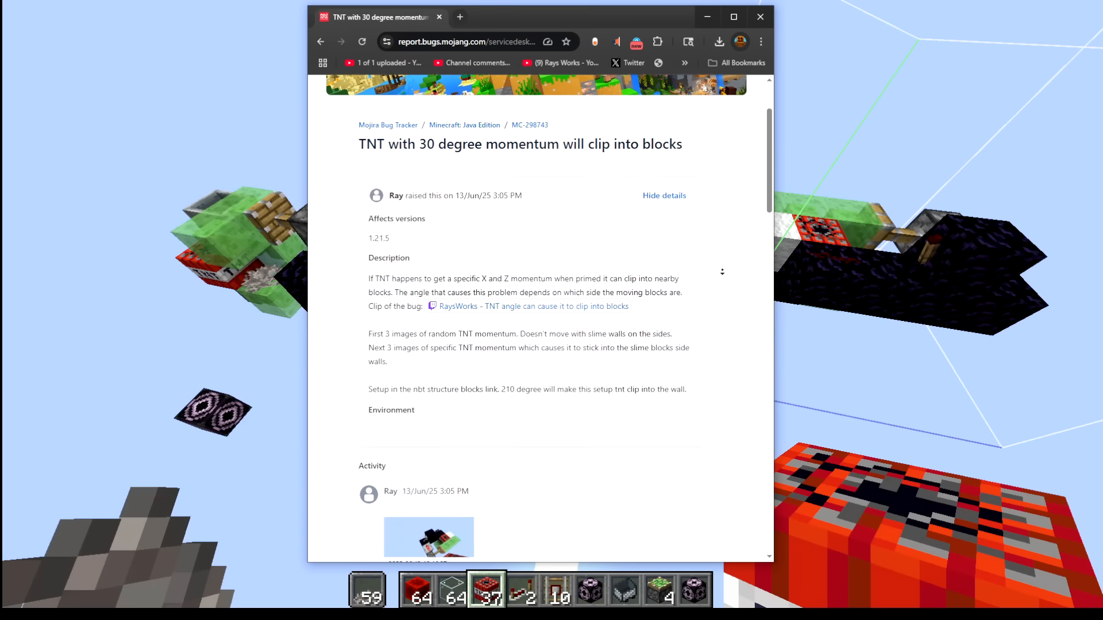
# Scroll the MC-298743 report down to its attached PNG screenshots.
pyautogui.scroll(-3)
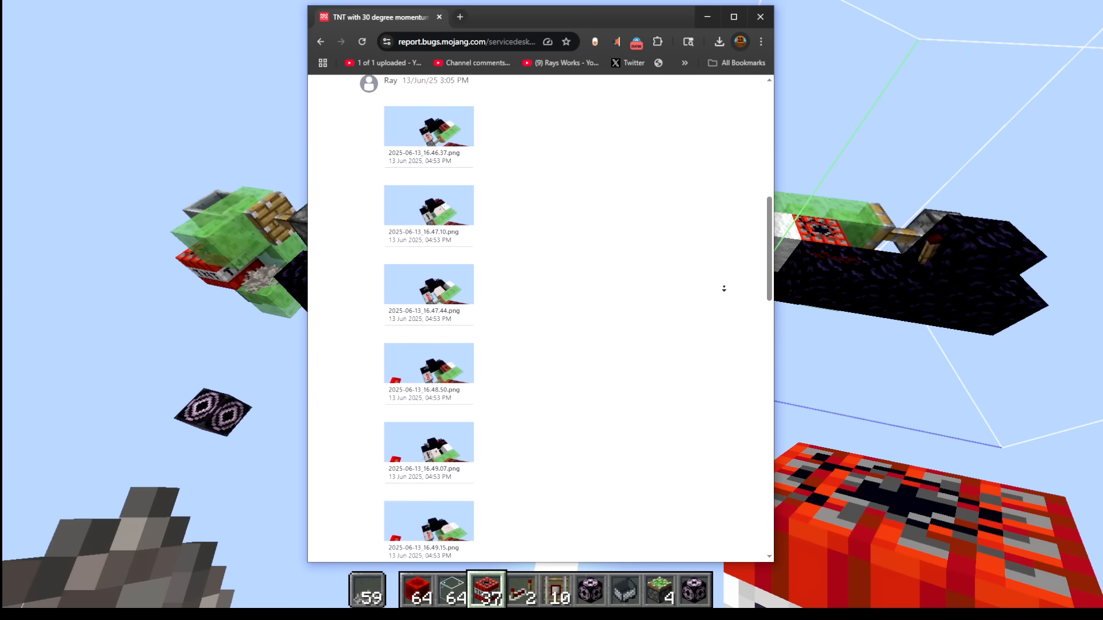
pyautogui.scroll(-3)
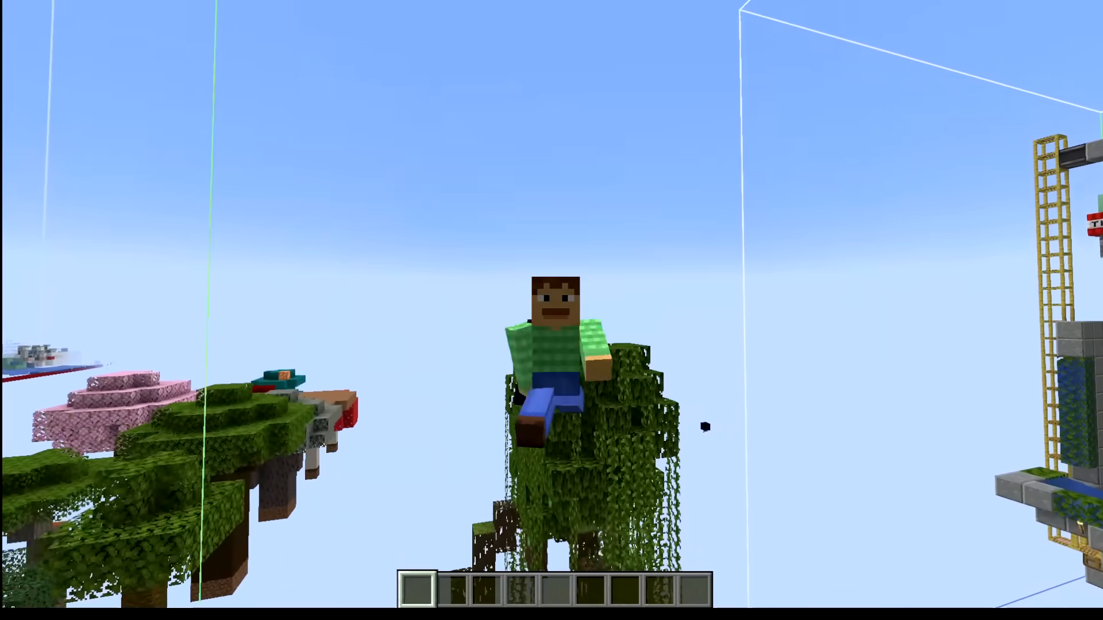
pyautogui.moveTo(552, 310)
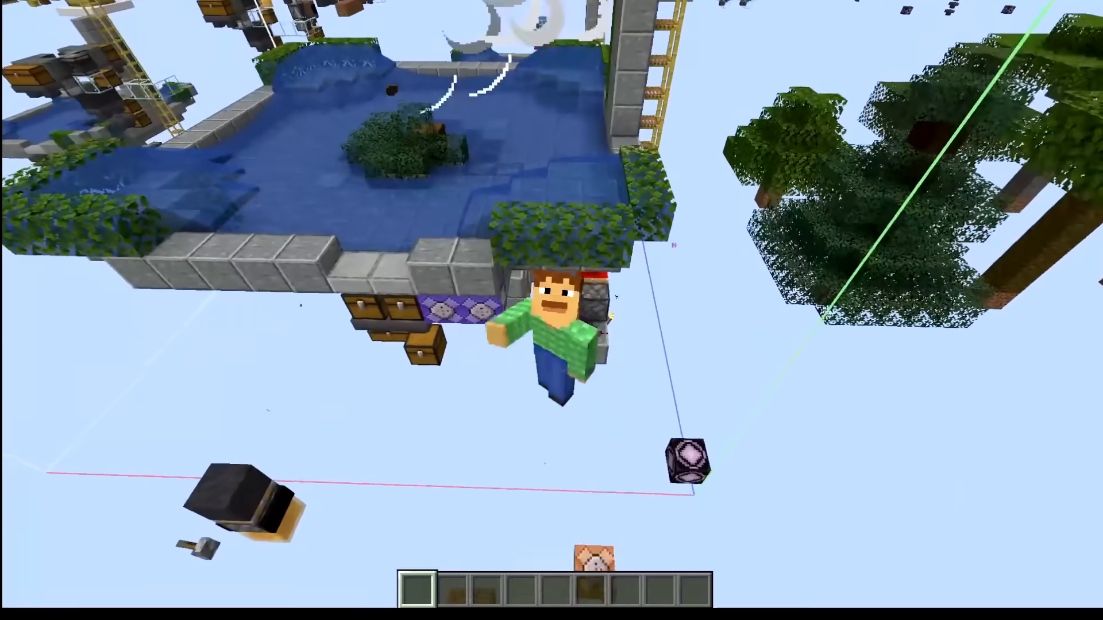